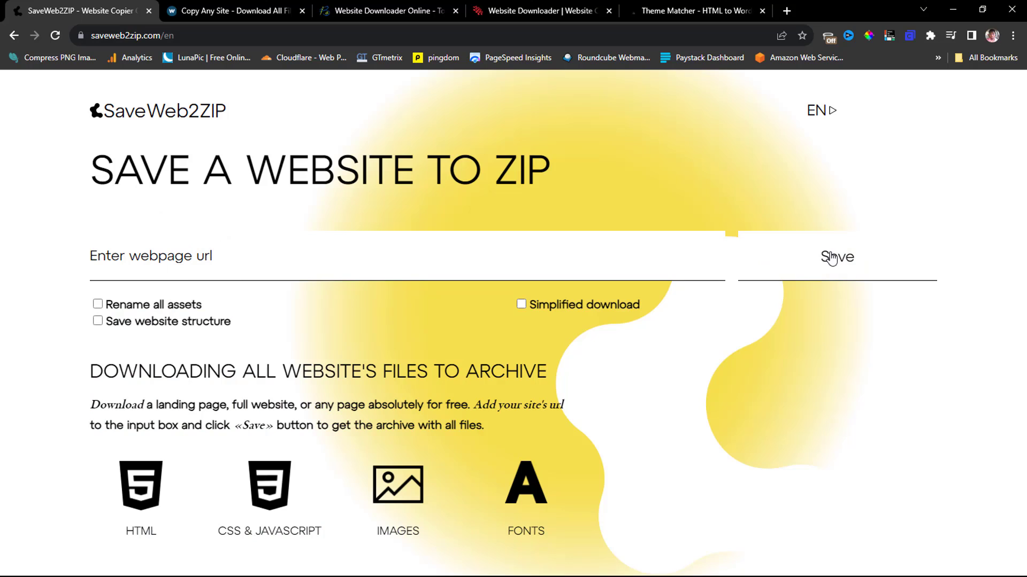
mouse_move(837, 264)
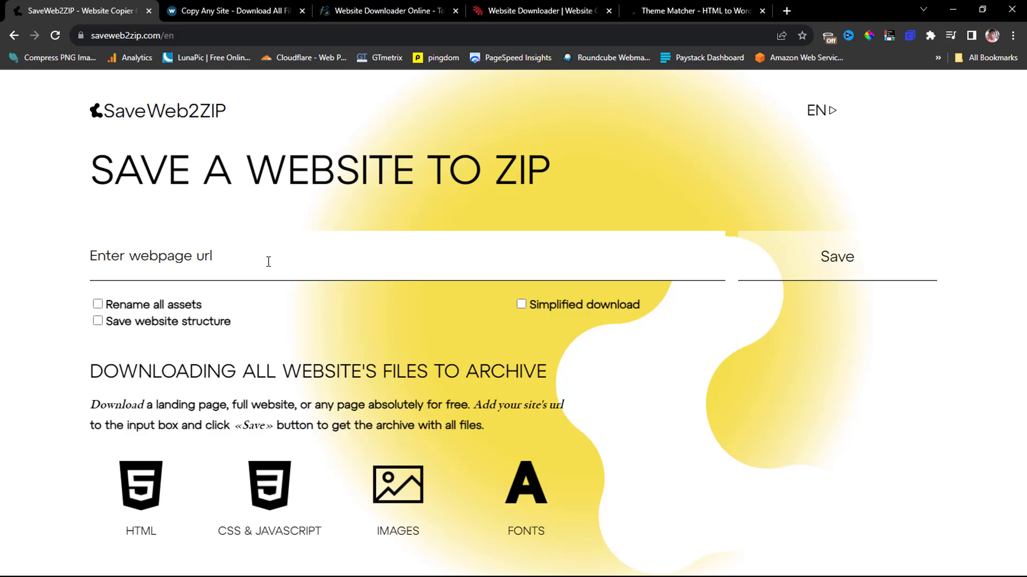
type("dapsbrook.com/")
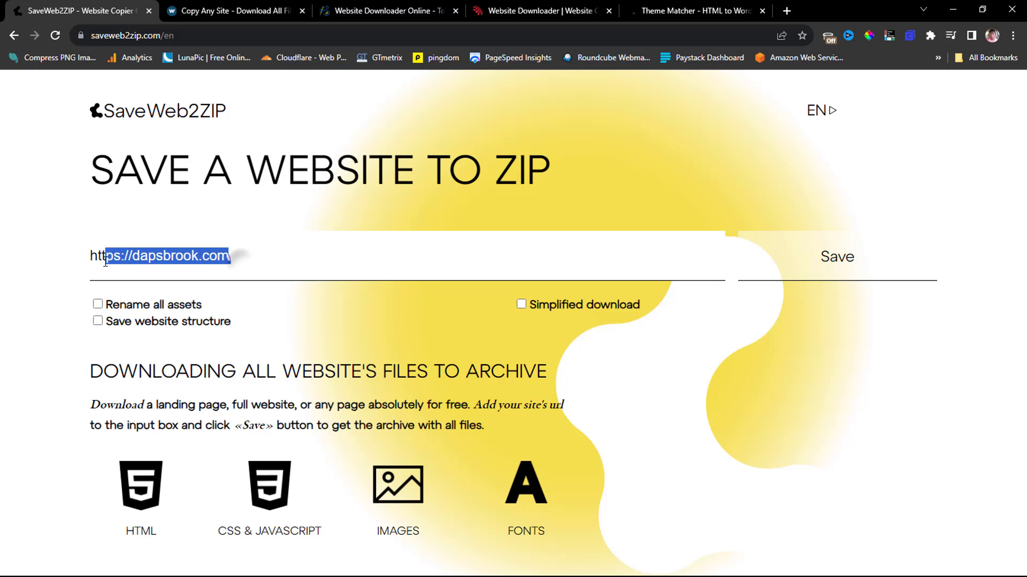
right_click(164, 256)
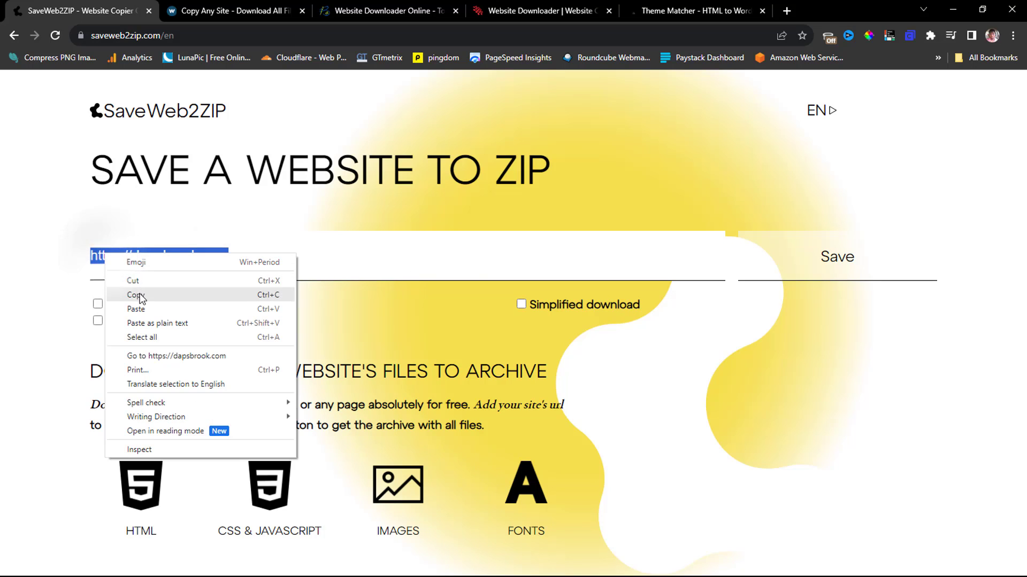
left_click(836, 256)
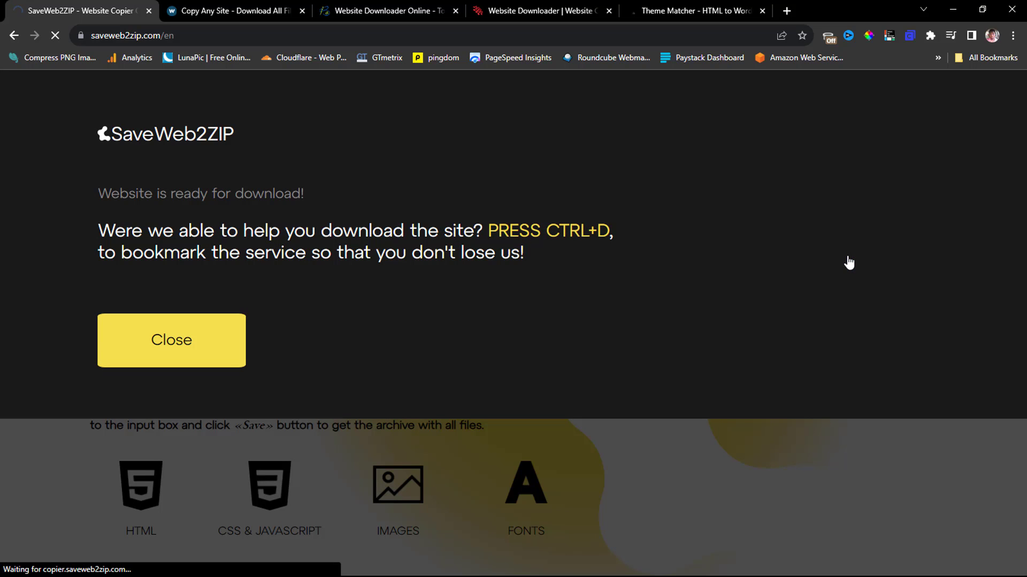
mouse_move(171, 341)
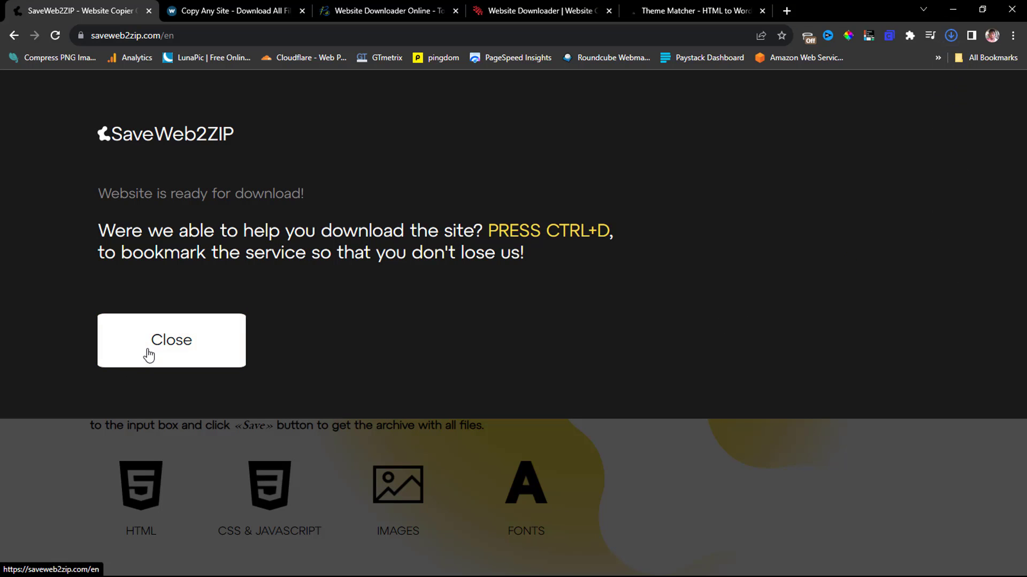
left_click(171, 340)
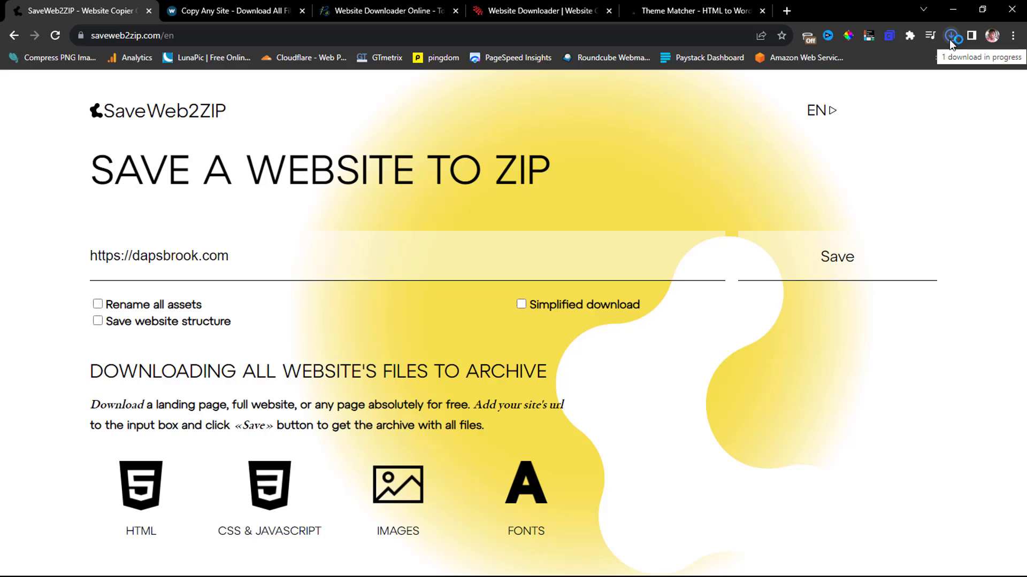
left_click(950, 35)
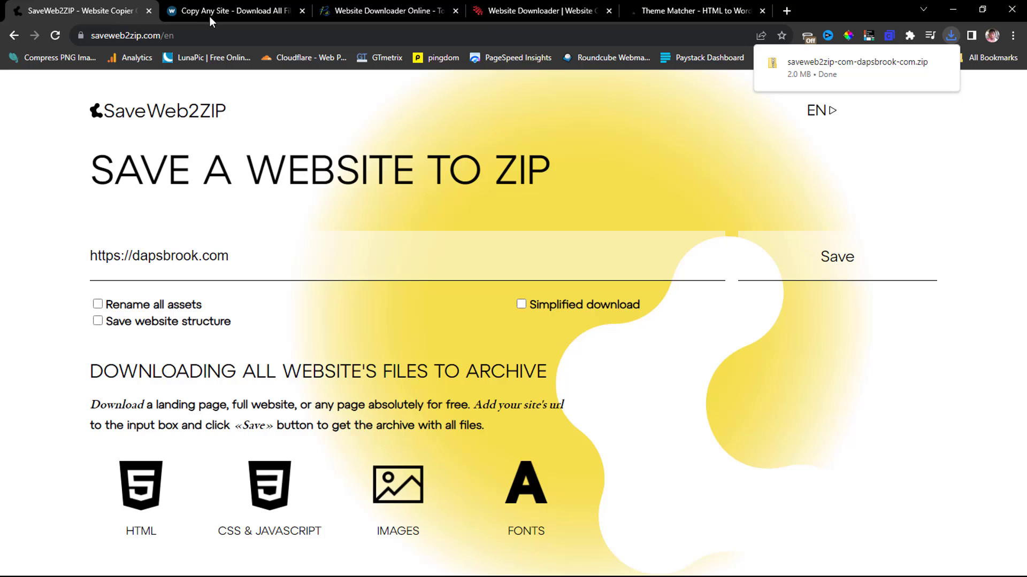
left_click(233, 12)
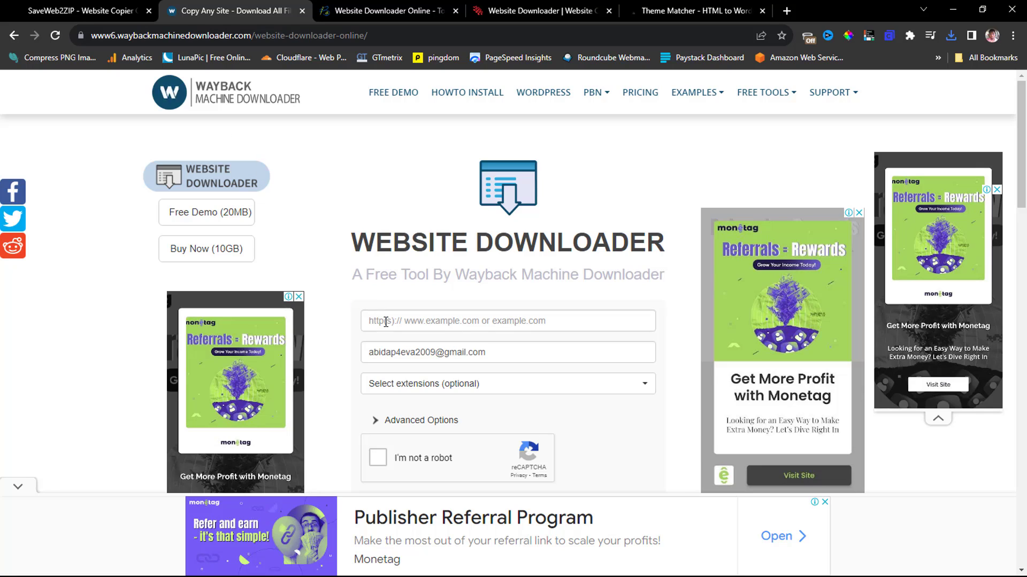
type("https://dapsbrook.com")
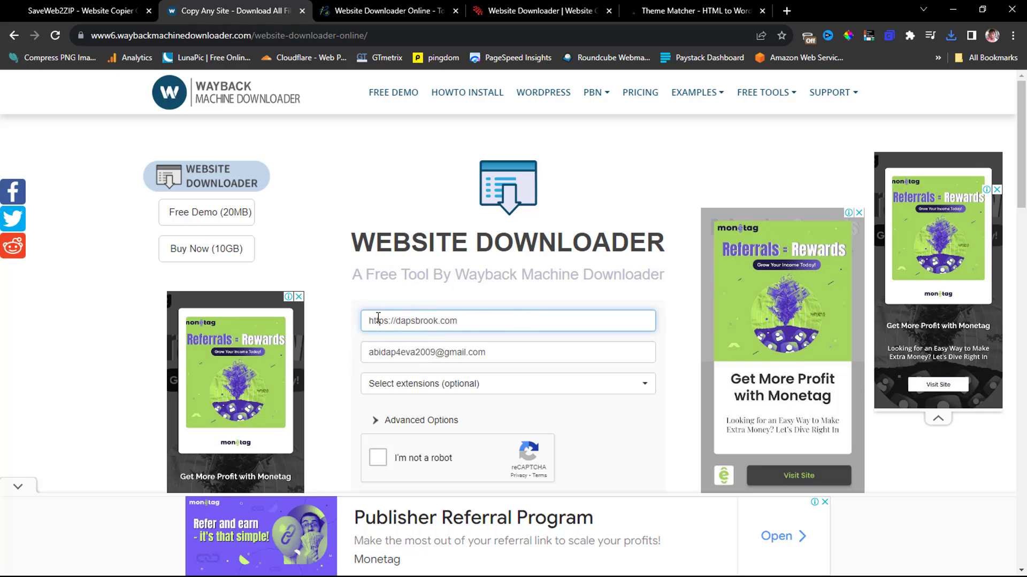
scroll("down", 3)
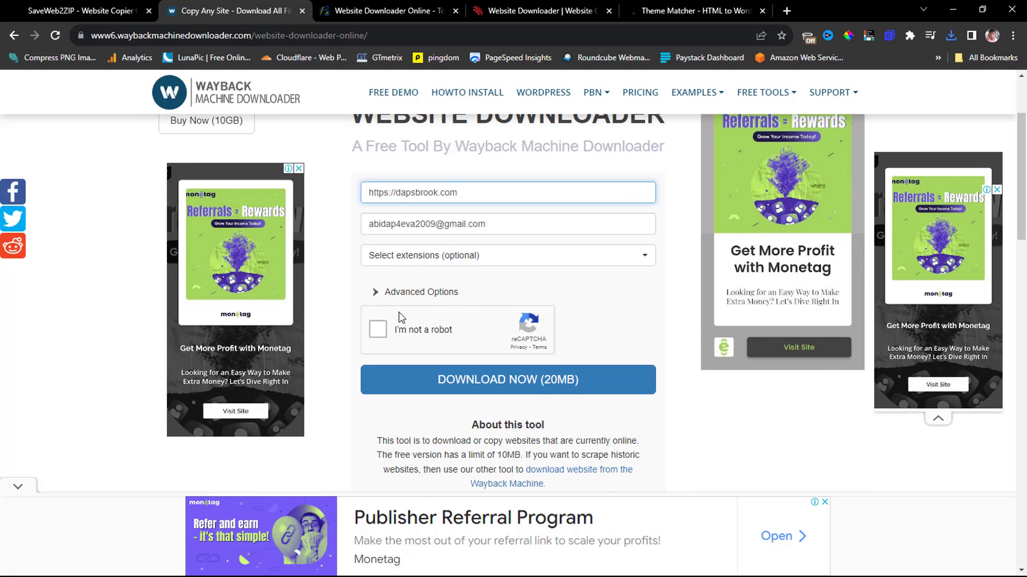
left_click(378, 330)
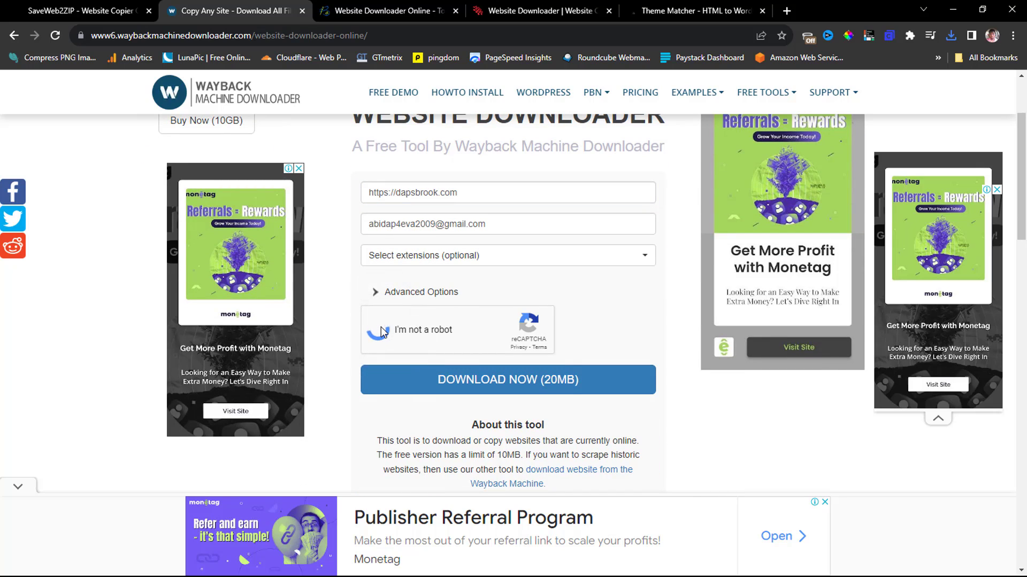
left_click(382, 329)
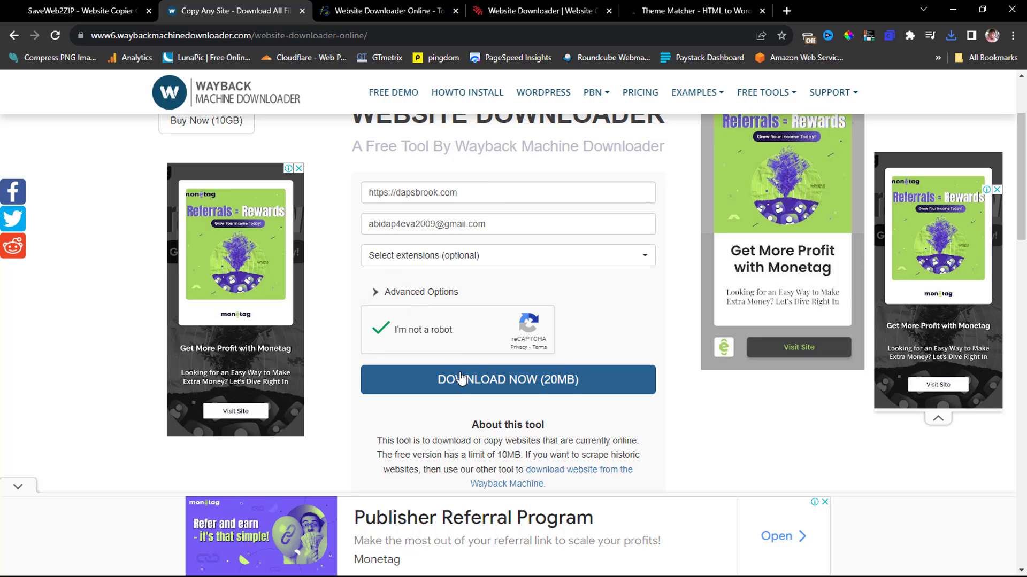
Start the 20MB scrape and bring up the demo results showing 4 pages found.
left_click(506, 380)
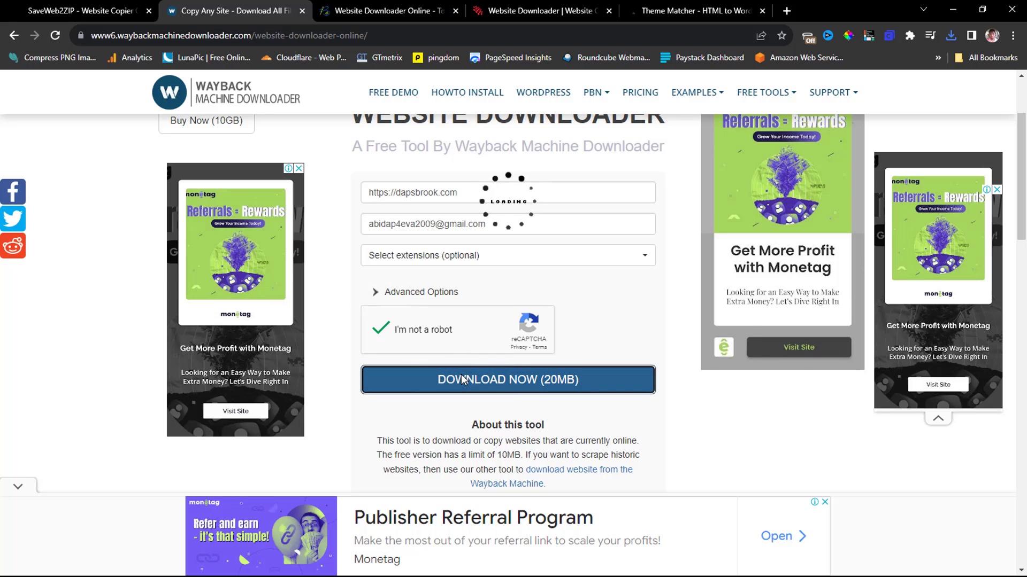
left_click(507, 380)
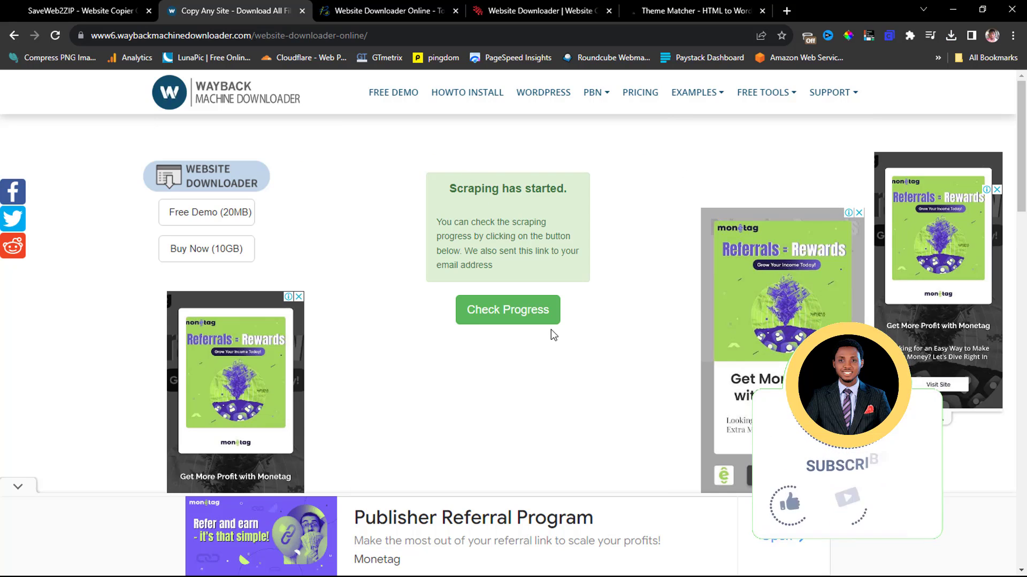
left_click(507, 310)
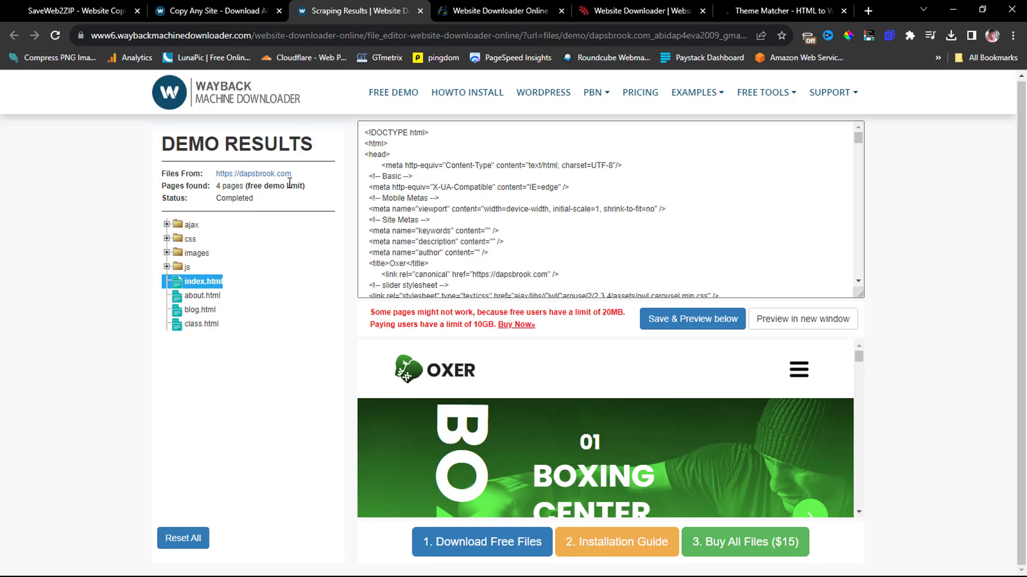
mouse_move(282, 309)
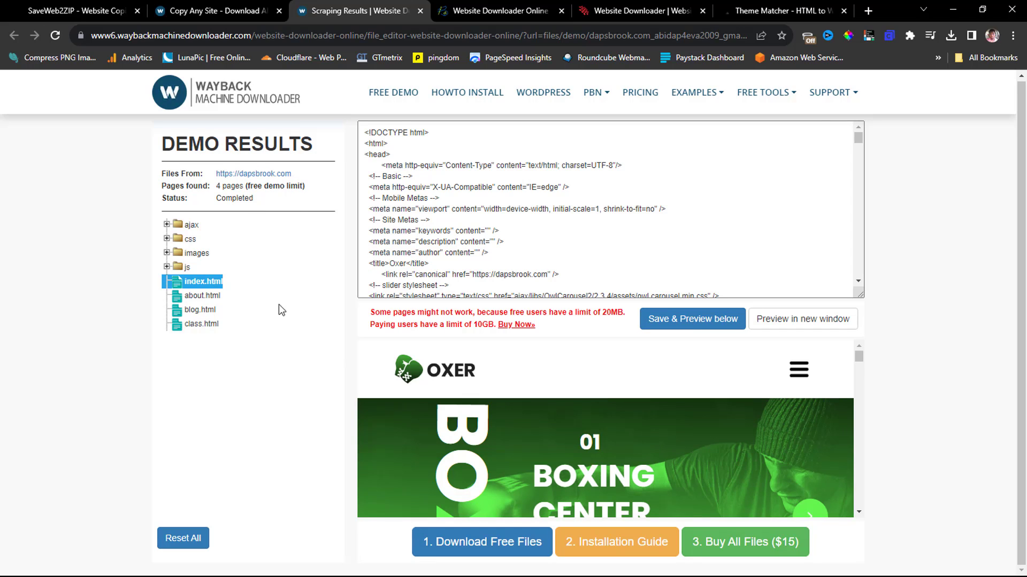
Look over the $15 full-download offer, then move to the bfotool Website Downloader Online tab.
left_click(201, 323)
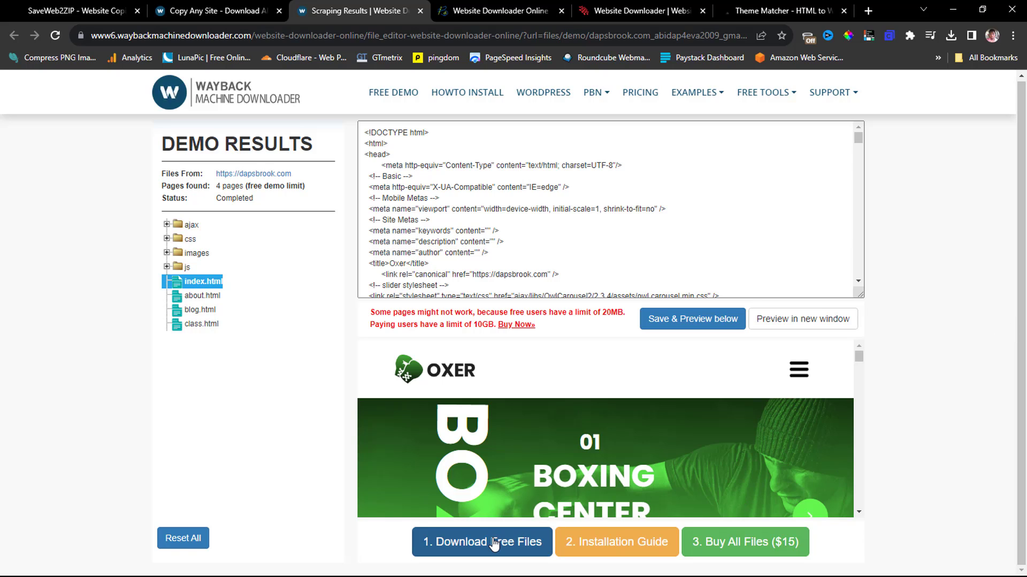
mouse_move(616, 543)
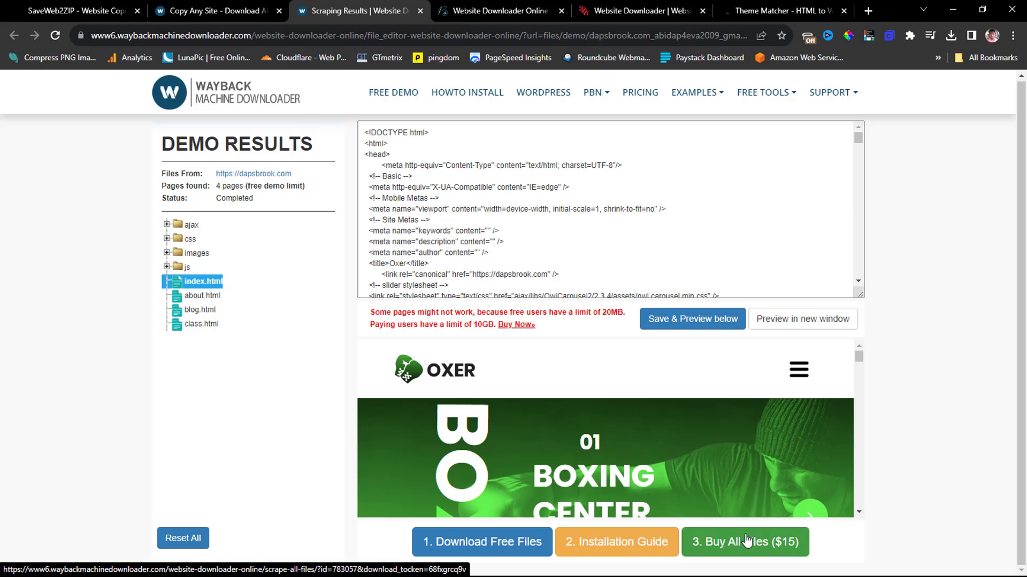
mouse_move(745, 547)
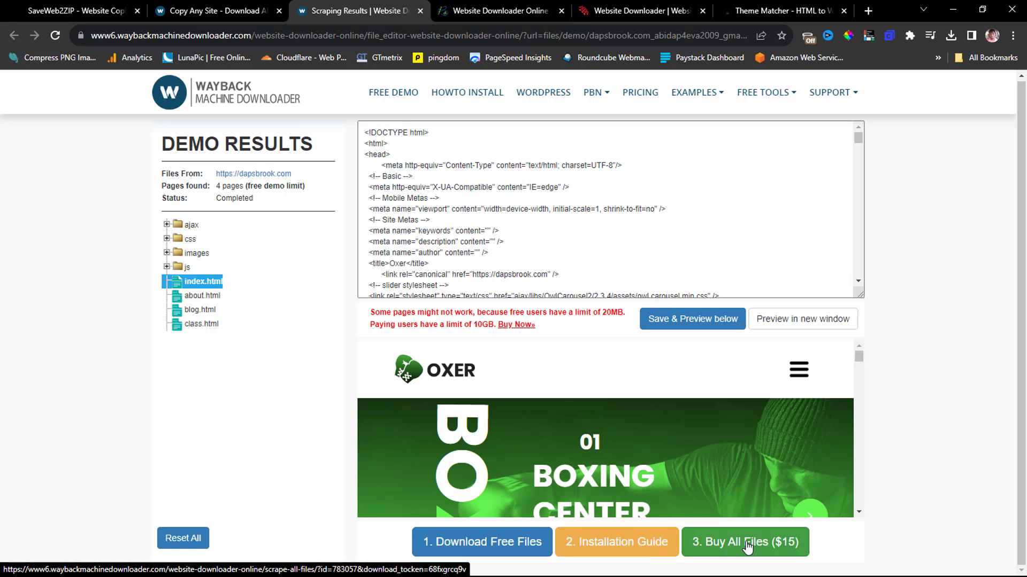
left_click(500, 11)
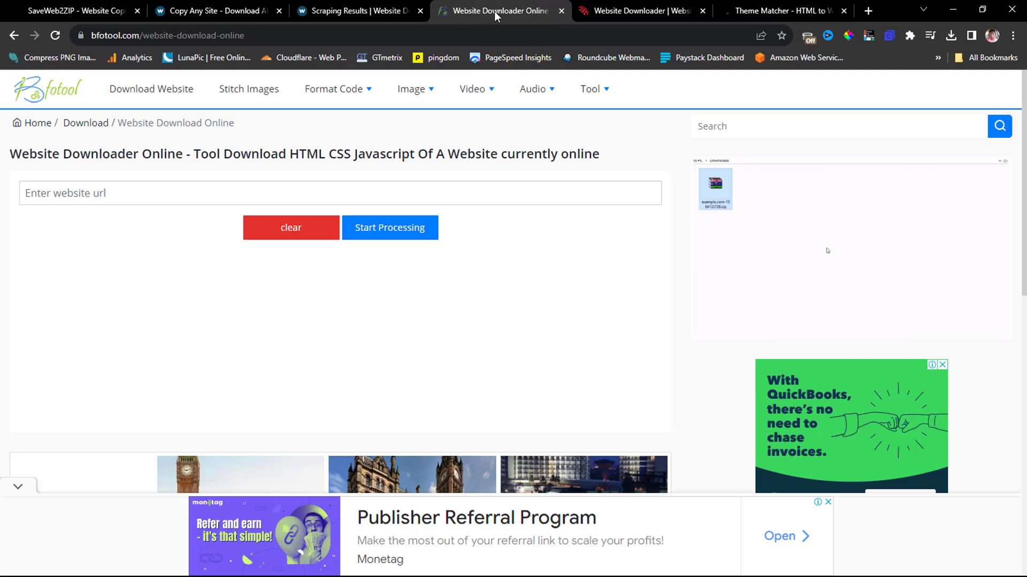
double_click(715, 189)
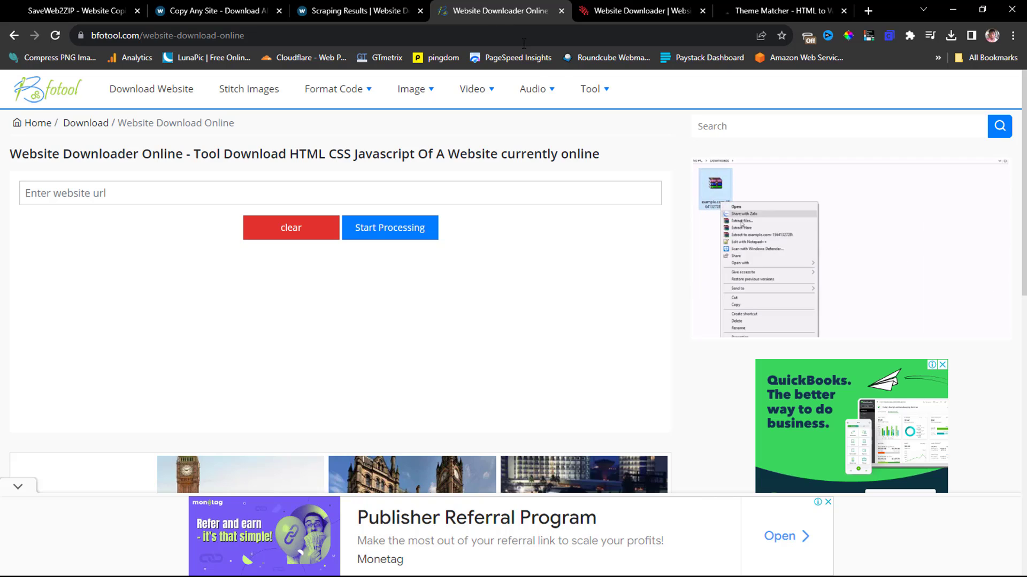
left_click(340, 193)
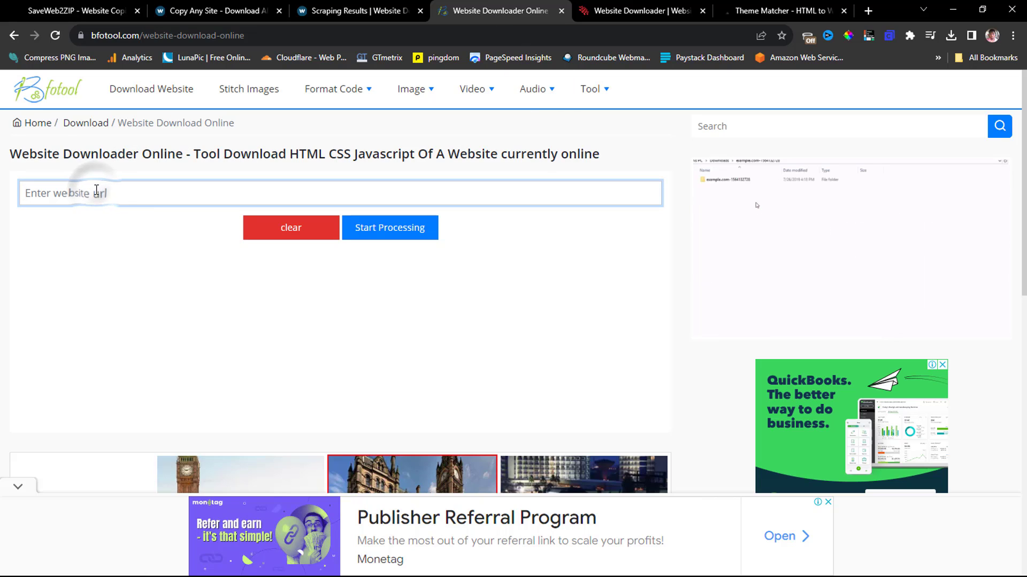
type("https://dapsbrook.com")
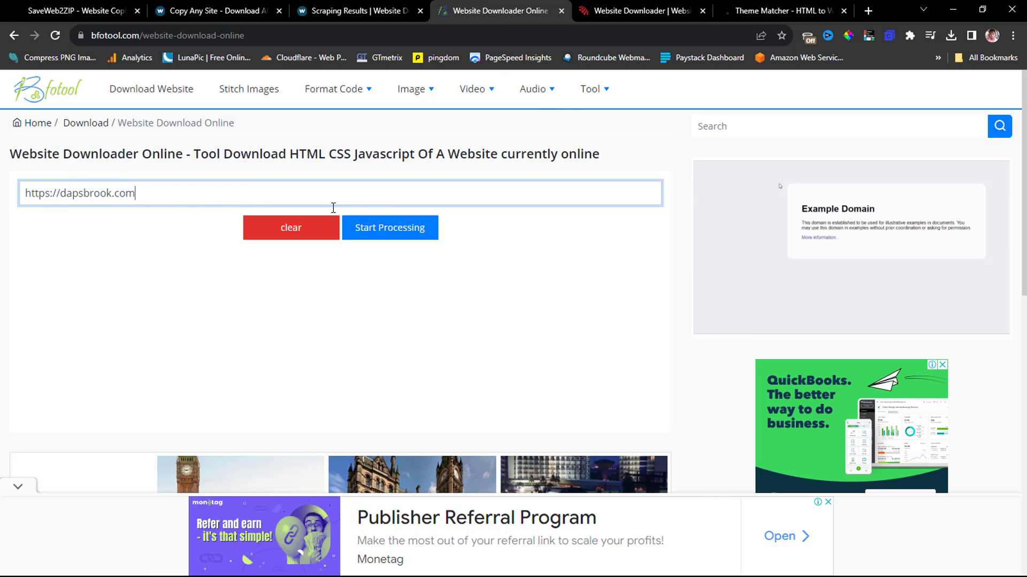
left_click(389, 227)
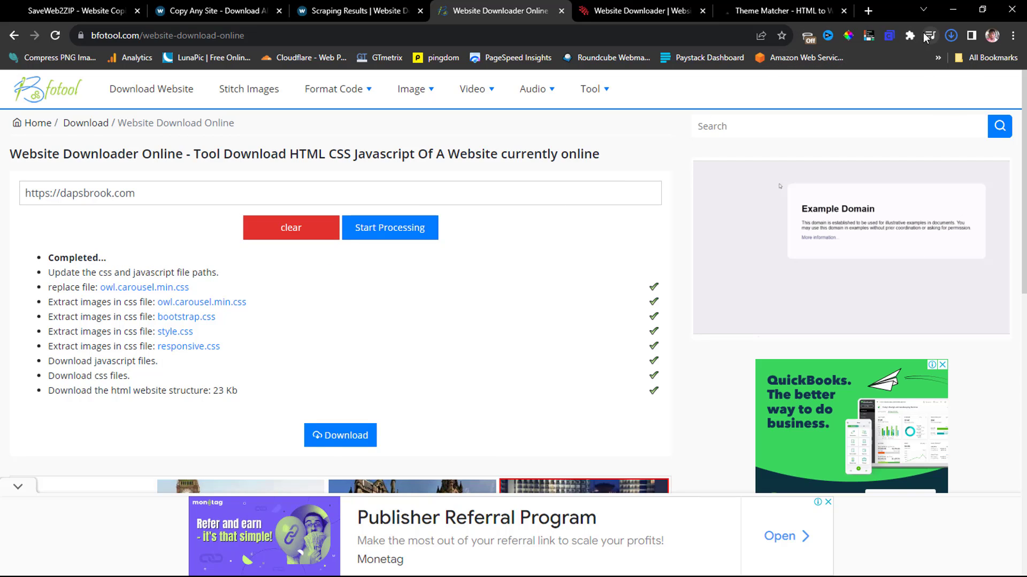
Download the processed site as a 101 KB zip, then move to the SitePuller tab.
left_click(340, 436)
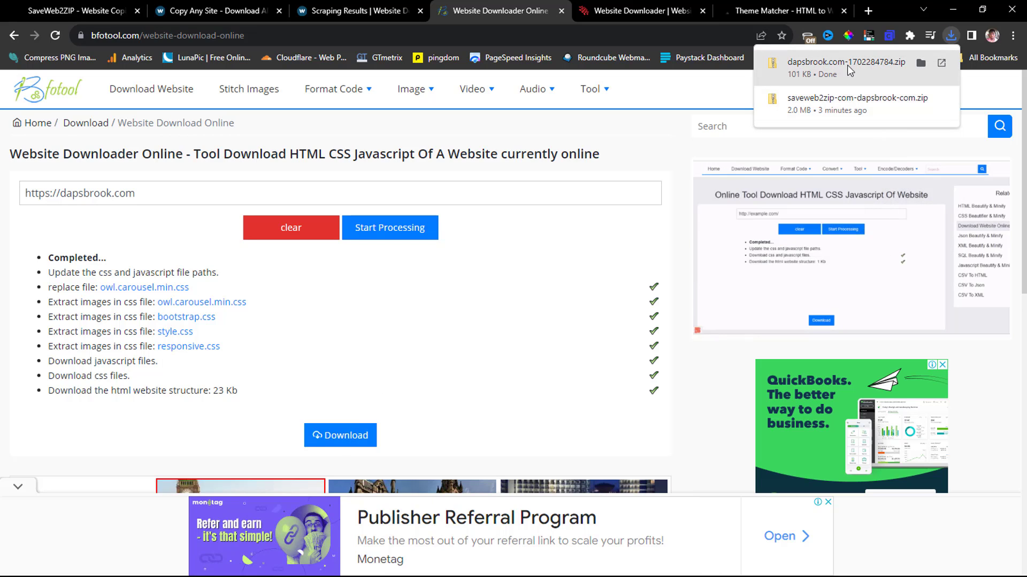
left_click(639, 10)
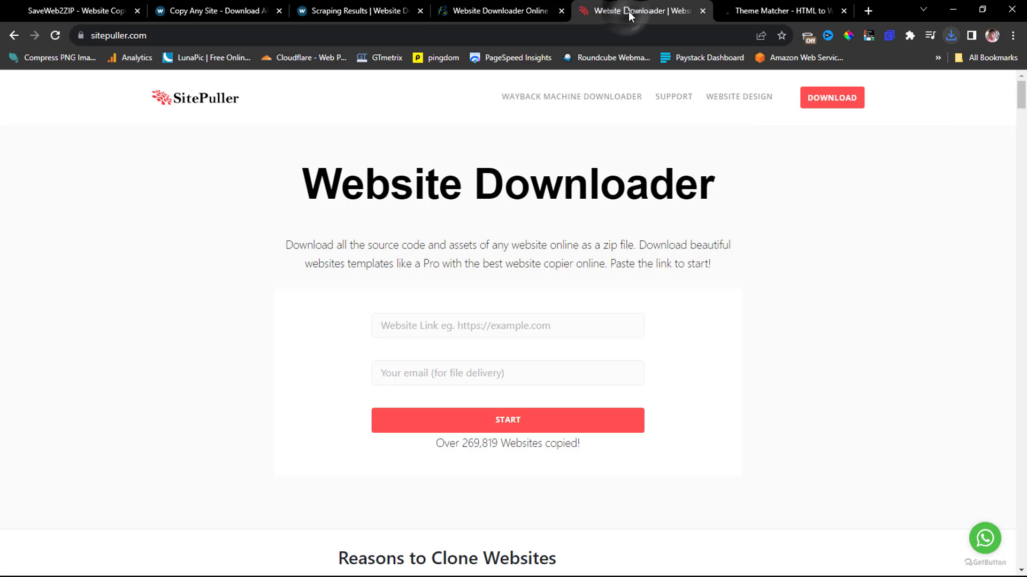
mouse_move(592, 134)
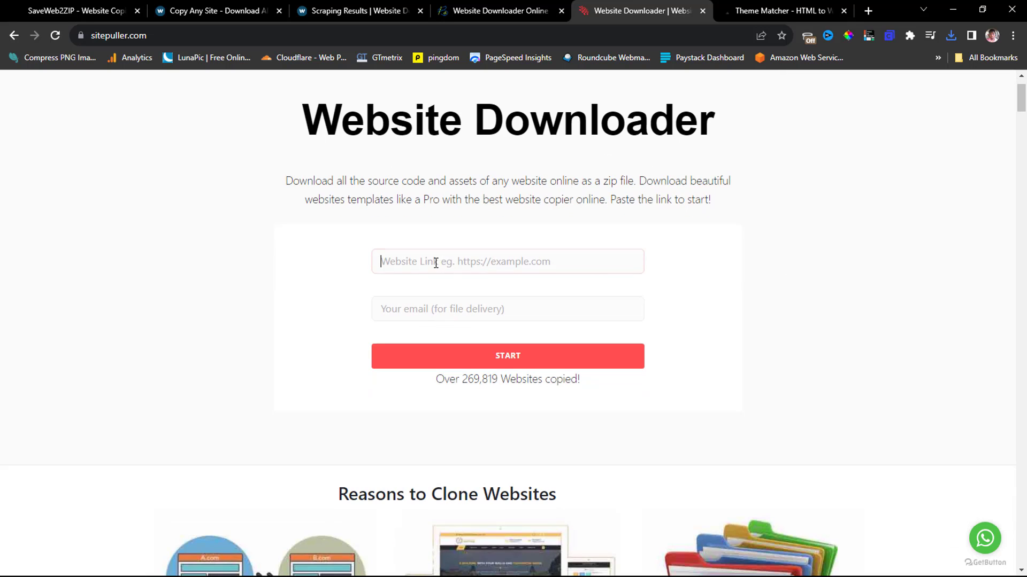
type("https://dapsbrook.com")
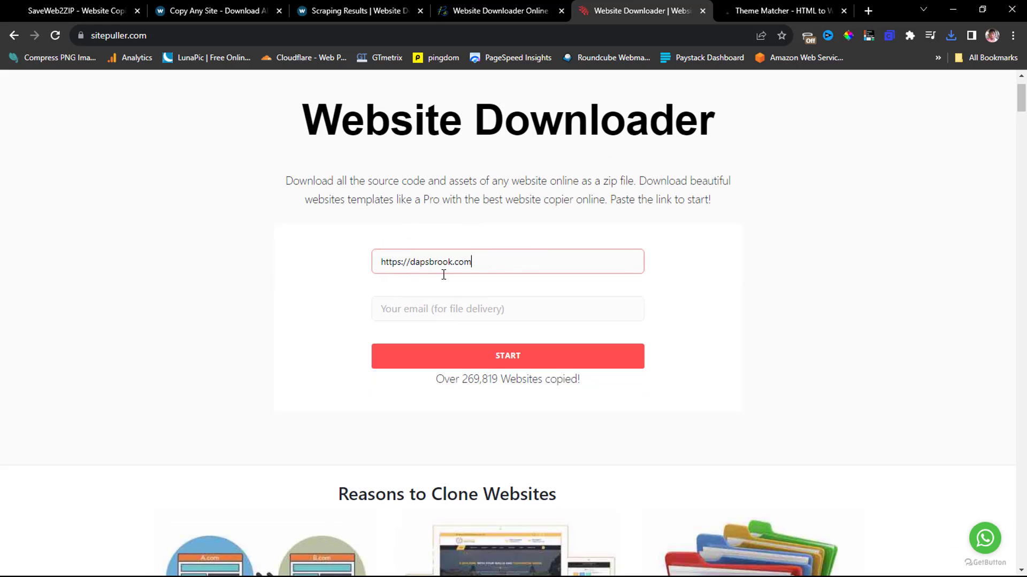
left_click(507, 309)
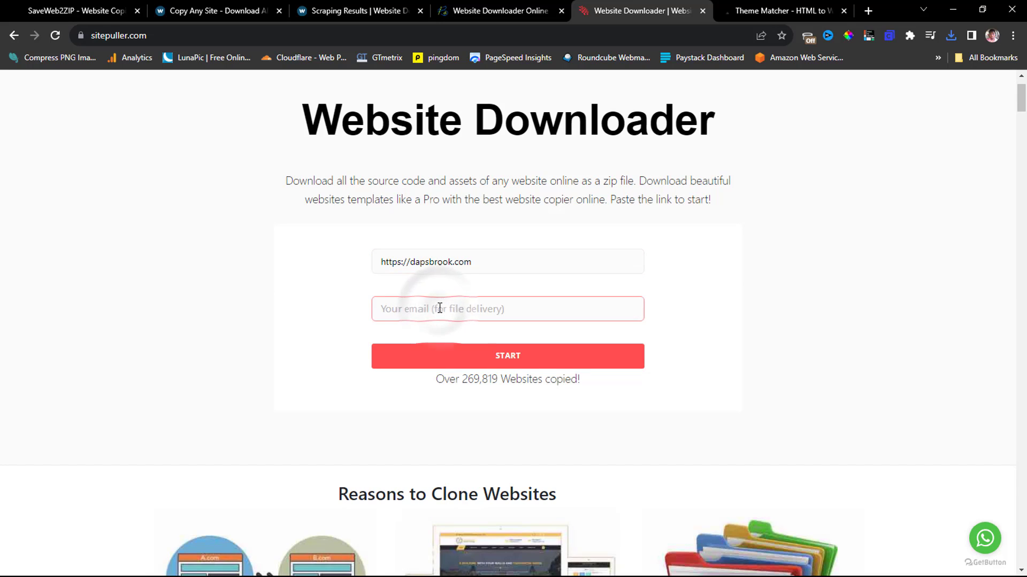
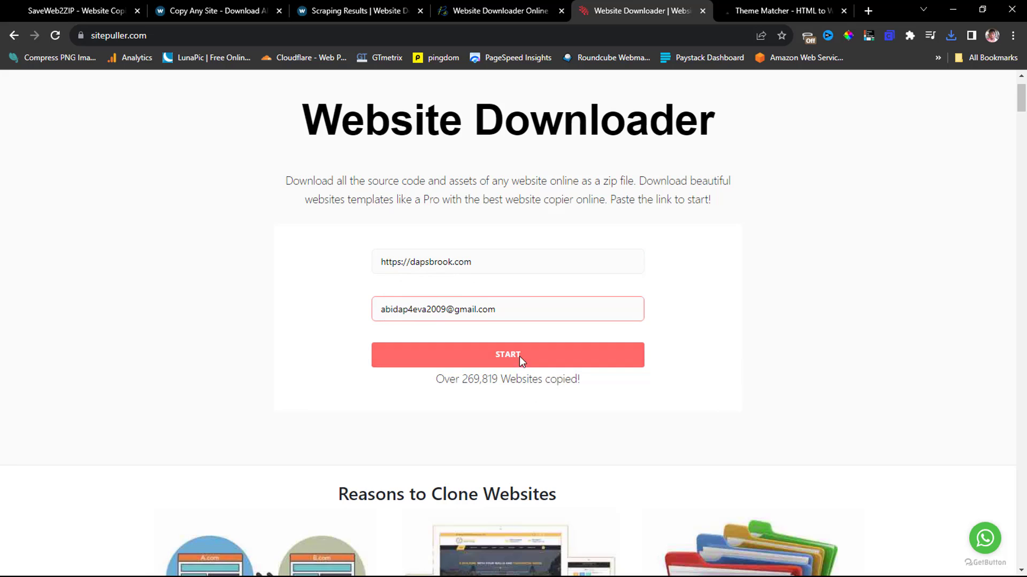
left_click(508, 355)
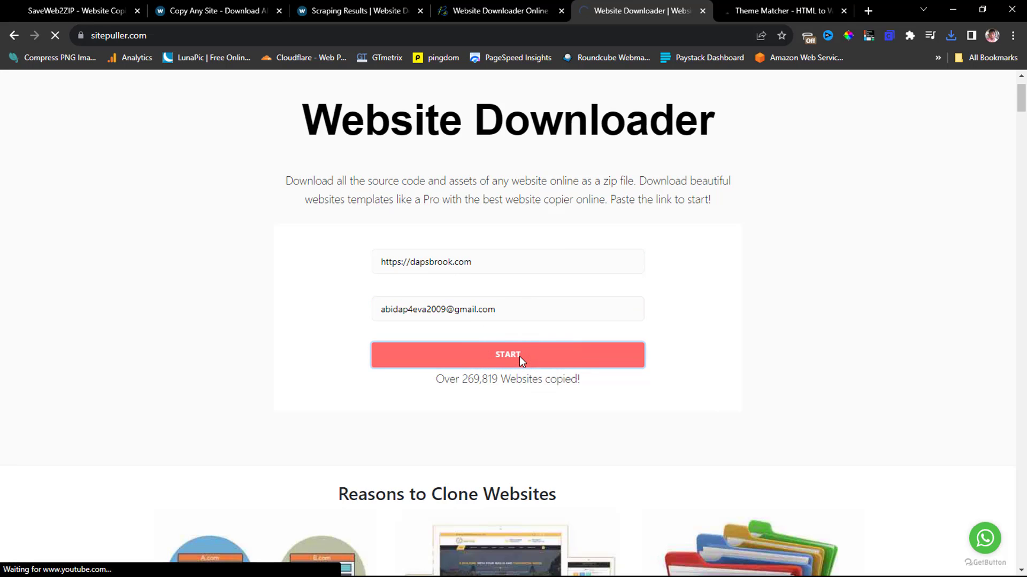
left_click(507, 355)
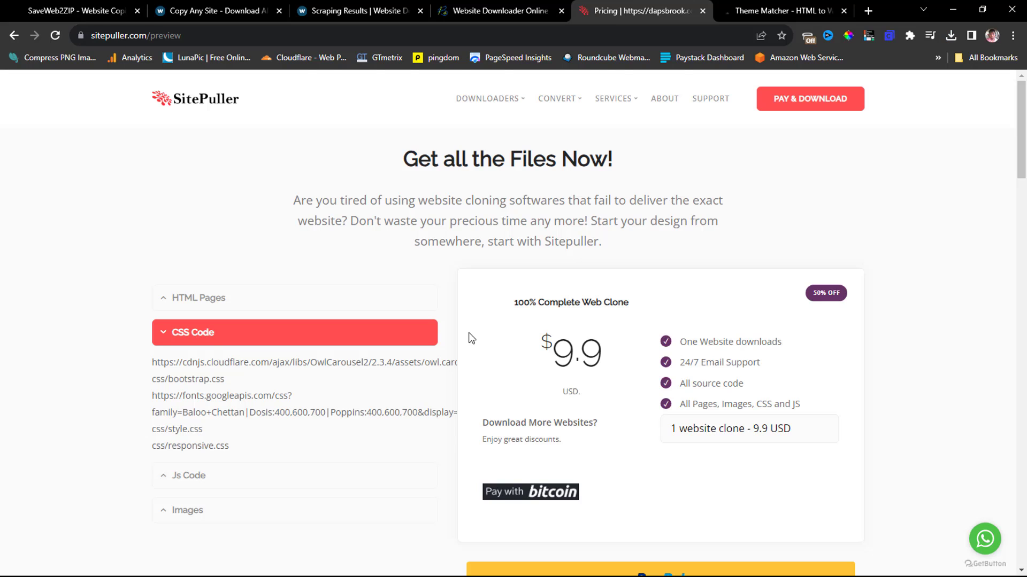
Review SitePuller's PayPal and card payment options, then move to the Theme Matcher tab.
scroll("down", 3)
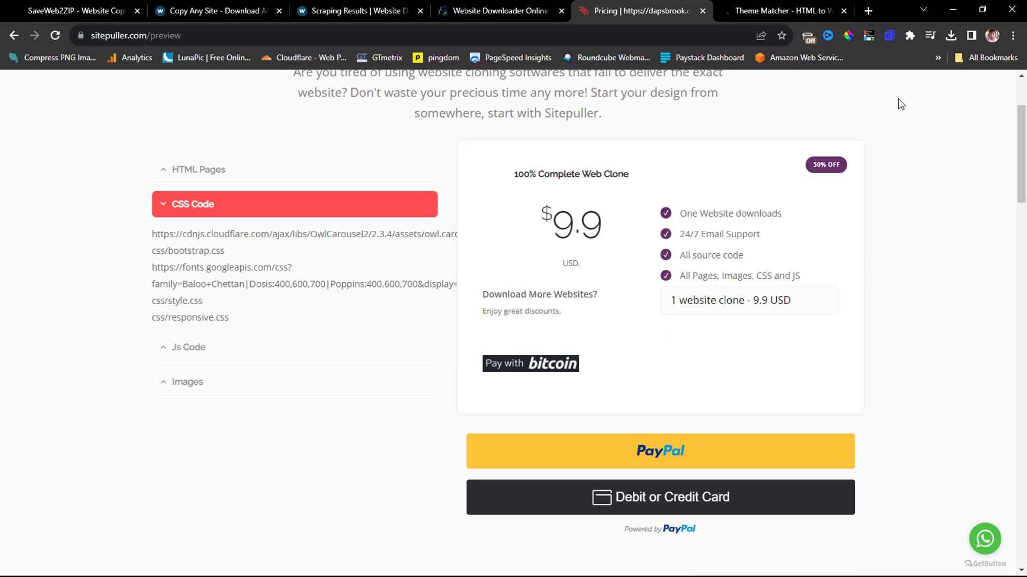
left_click(782, 11)
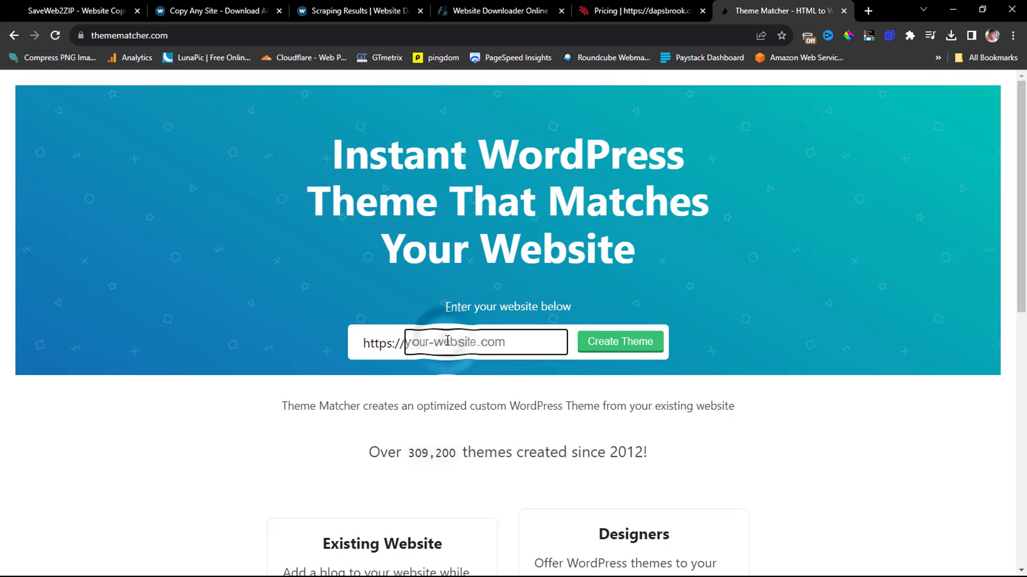
Load dapsbrook.com into Theme Matcher's generator, reaching Step 1 for the content area.
type("dapsbrook.com")
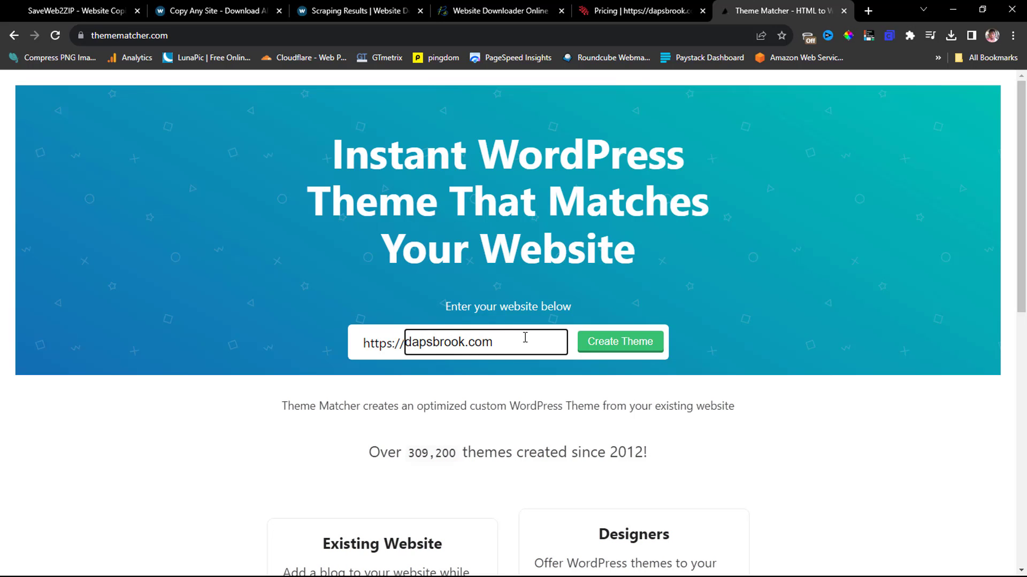
left_click(618, 341)
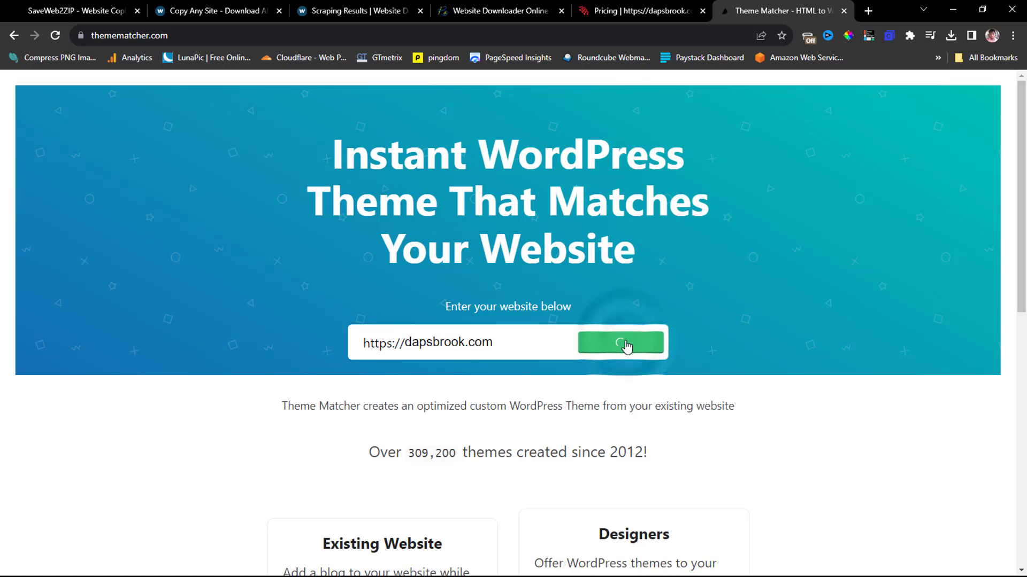
left_click(620, 342)
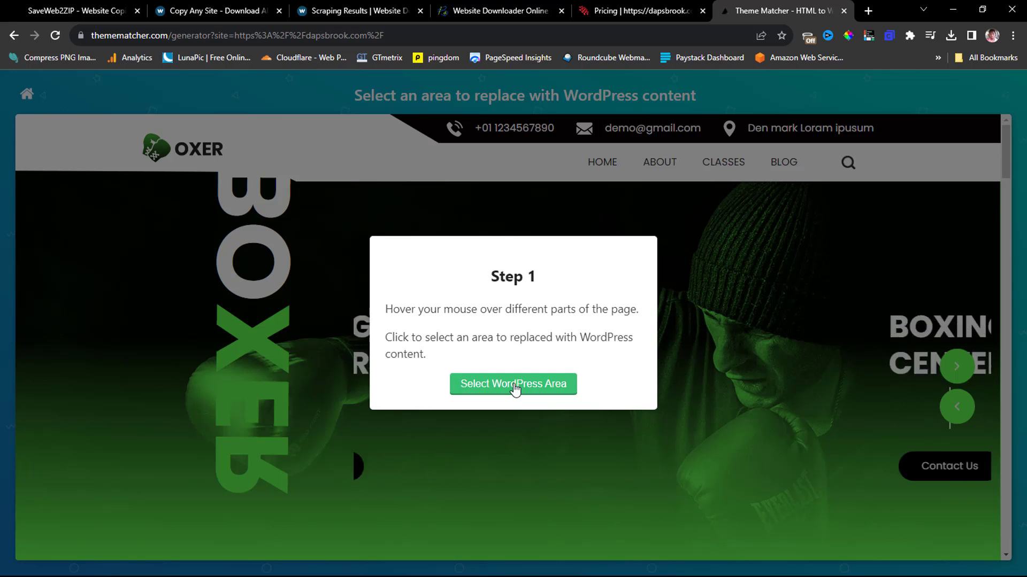
Mark the area above the footer as WordPress content, keep the sidebar choice, and generate the custom theme.
left_click(512, 384)
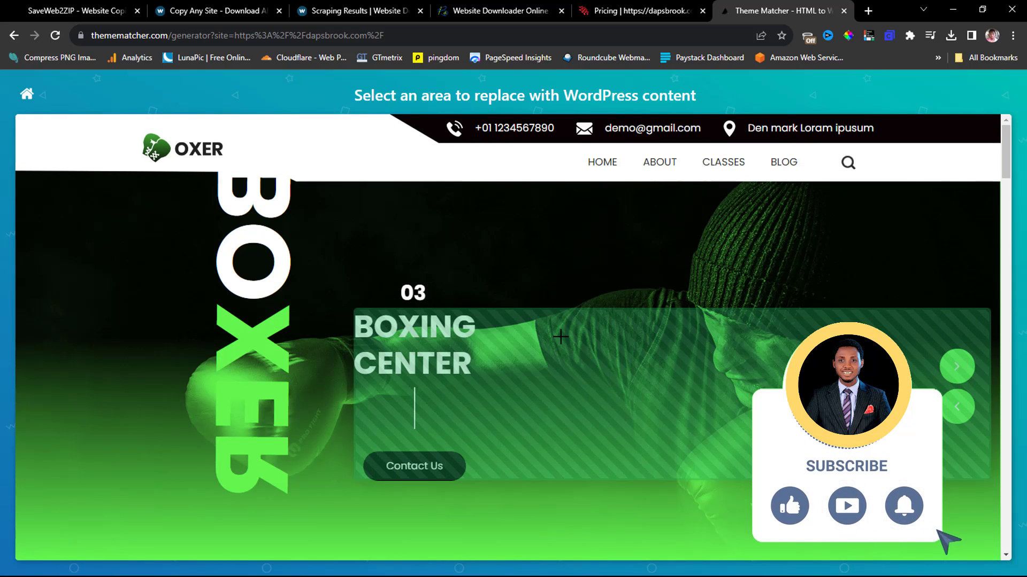
scroll("down", 3)
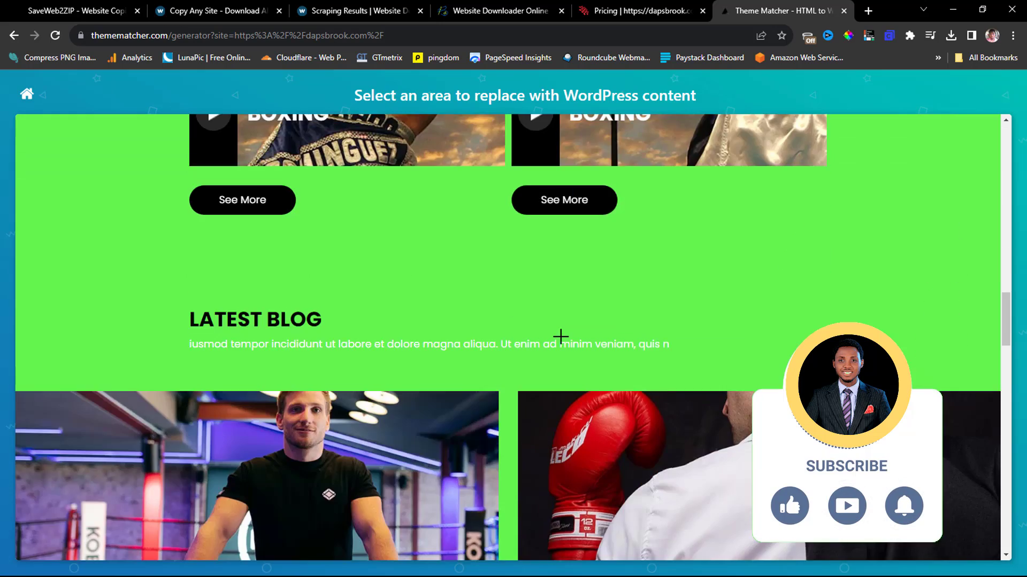
scroll("down", 3)
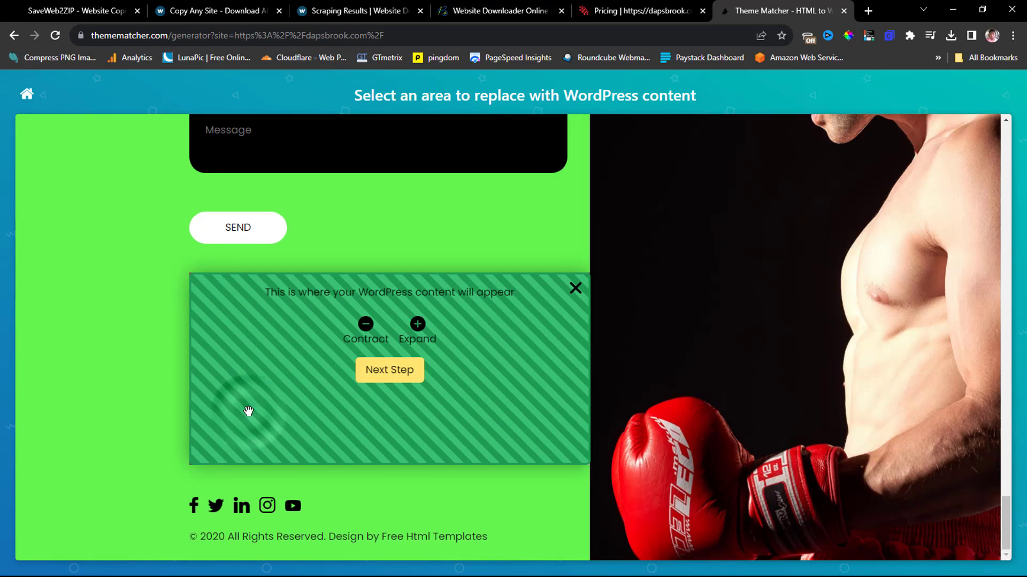
left_click(389, 370)
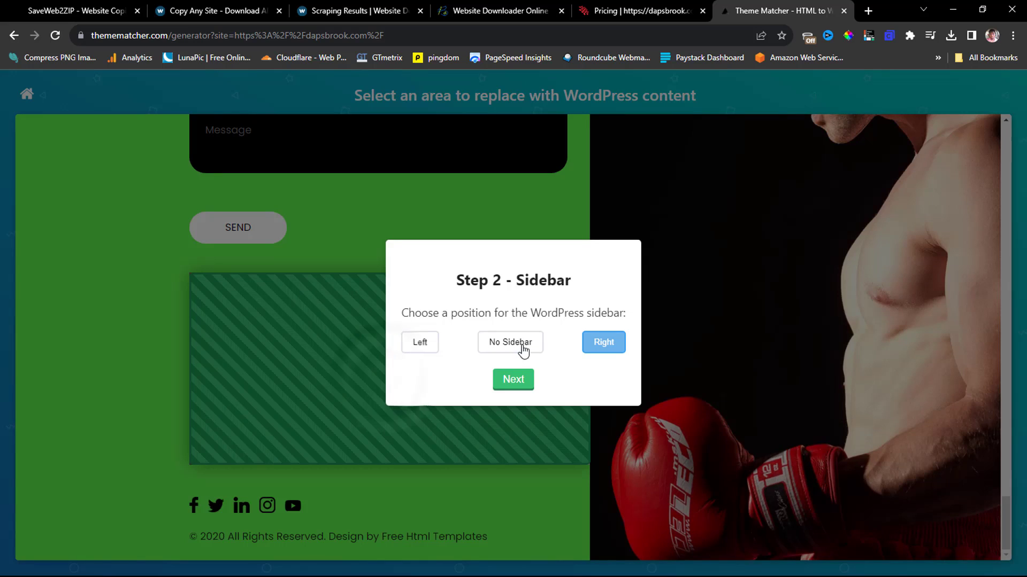
left_click(513, 379)
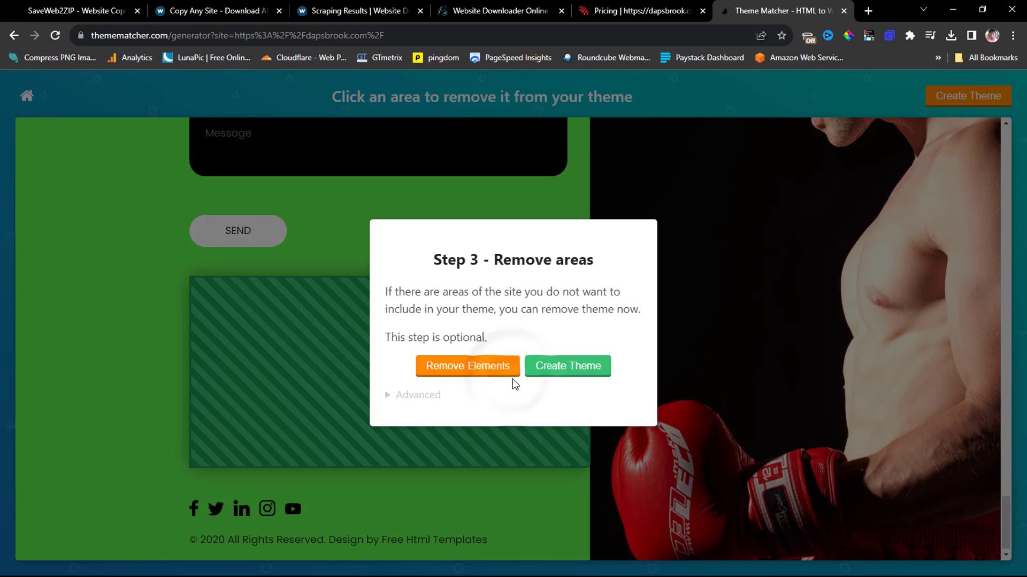
left_click(567, 365)
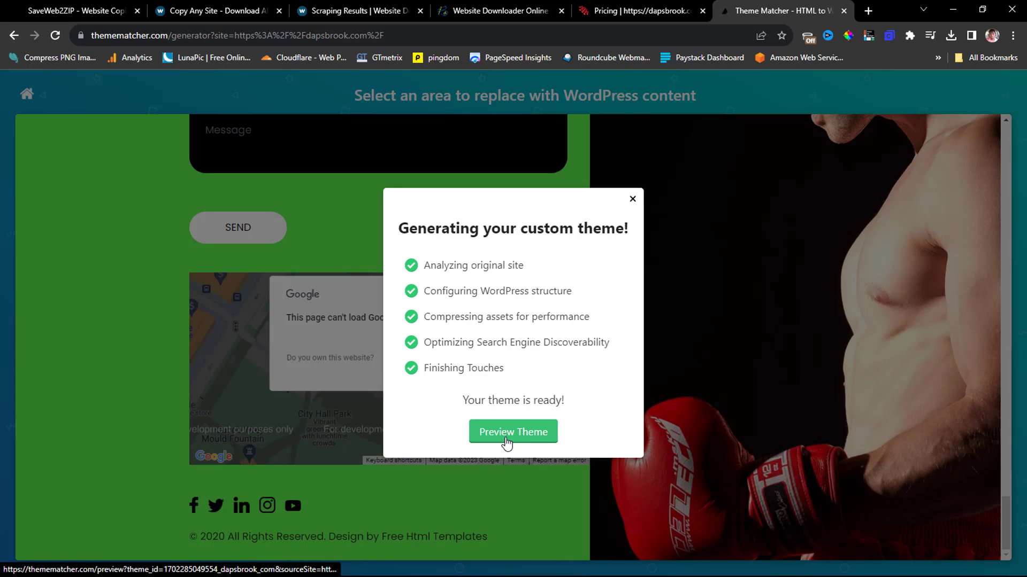
Preview the generated theme and bring up its $47 download offer.
left_click(512, 431)
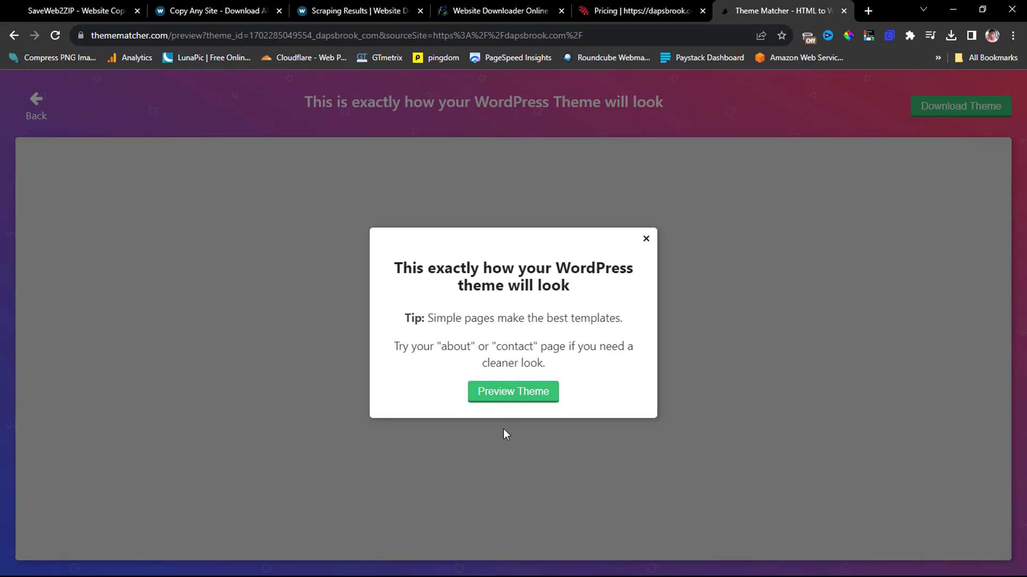
left_click(513, 391)
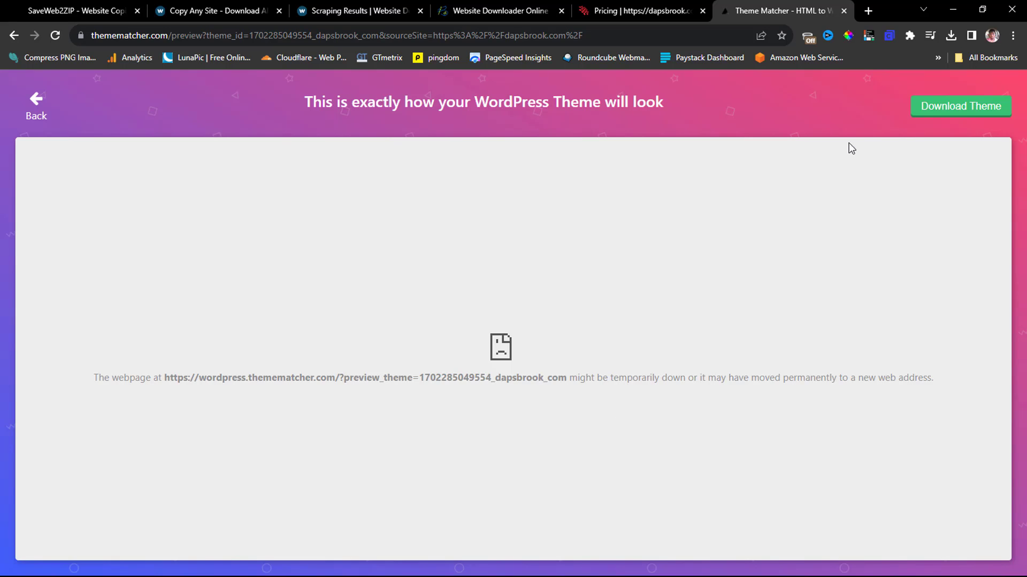
left_click(960, 106)
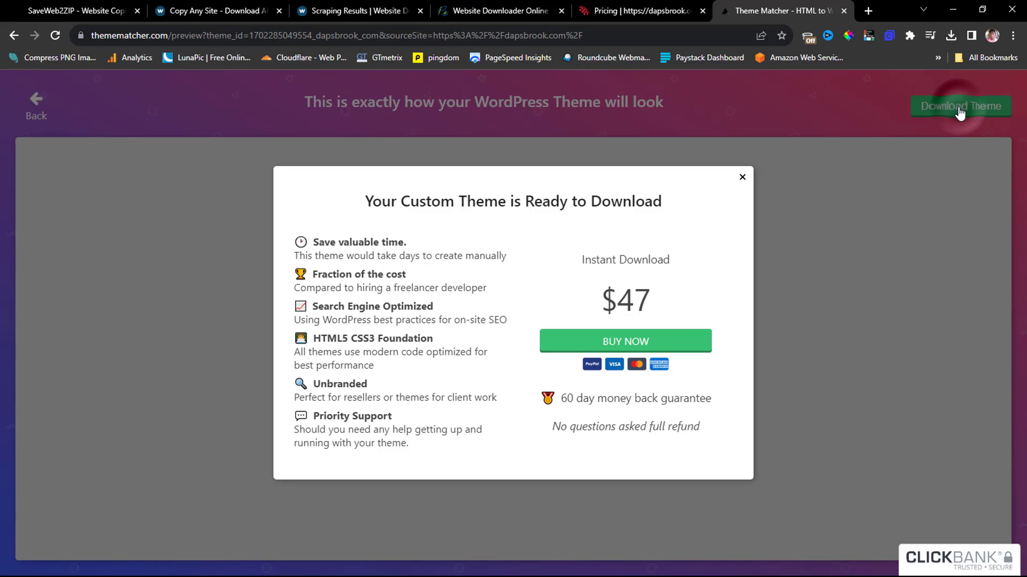